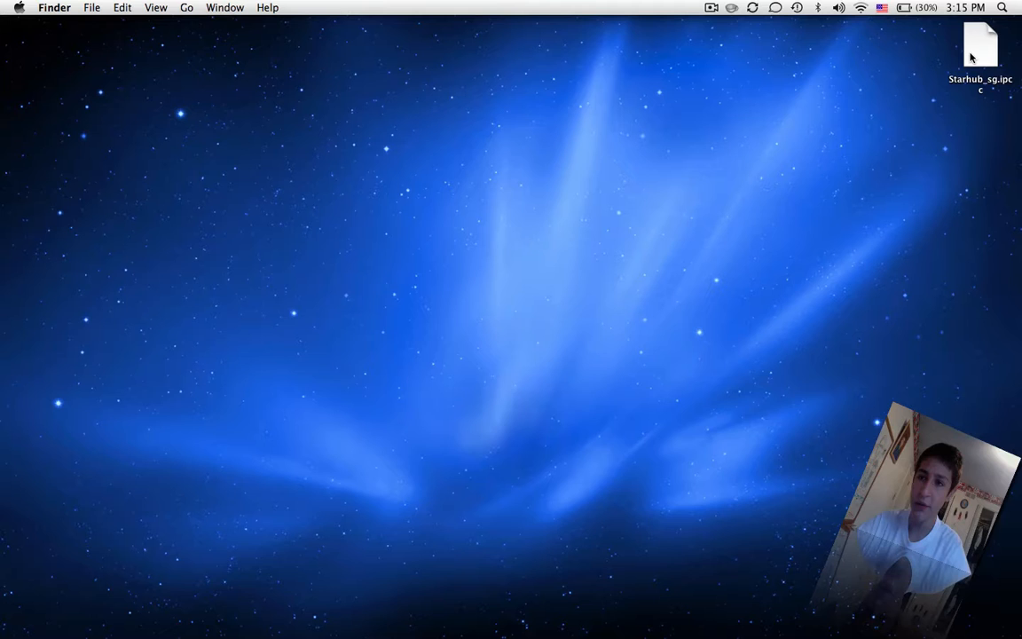
Preview and close Starhub_sg.ipcc, then cancel the carrier file chooser without selecting anything.
left_click(979, 44)
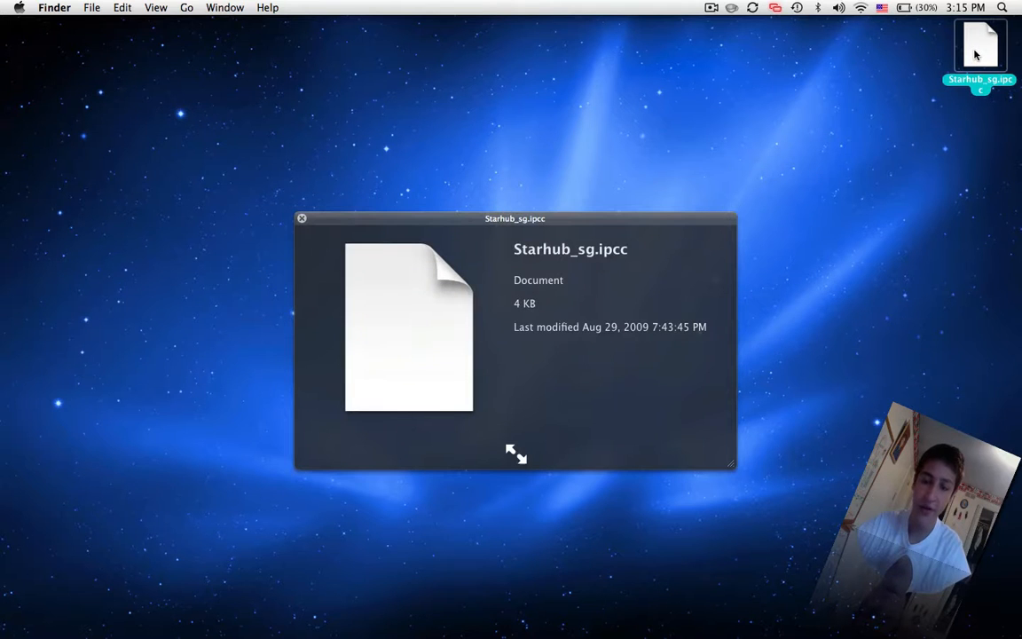
left_click_drag(514, 218, 547, 206)
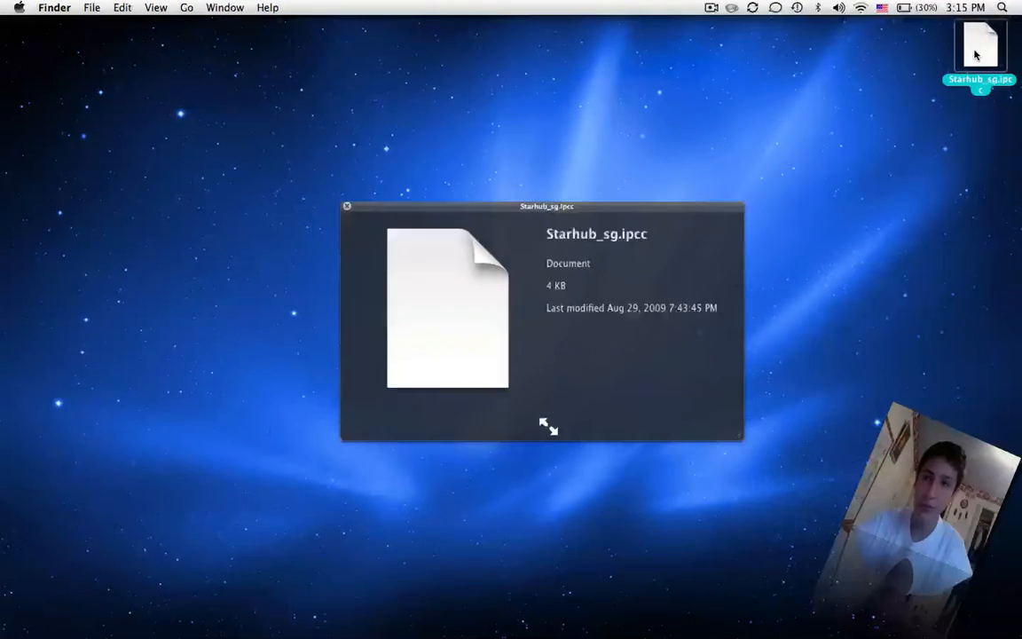
left_click(347, 207)
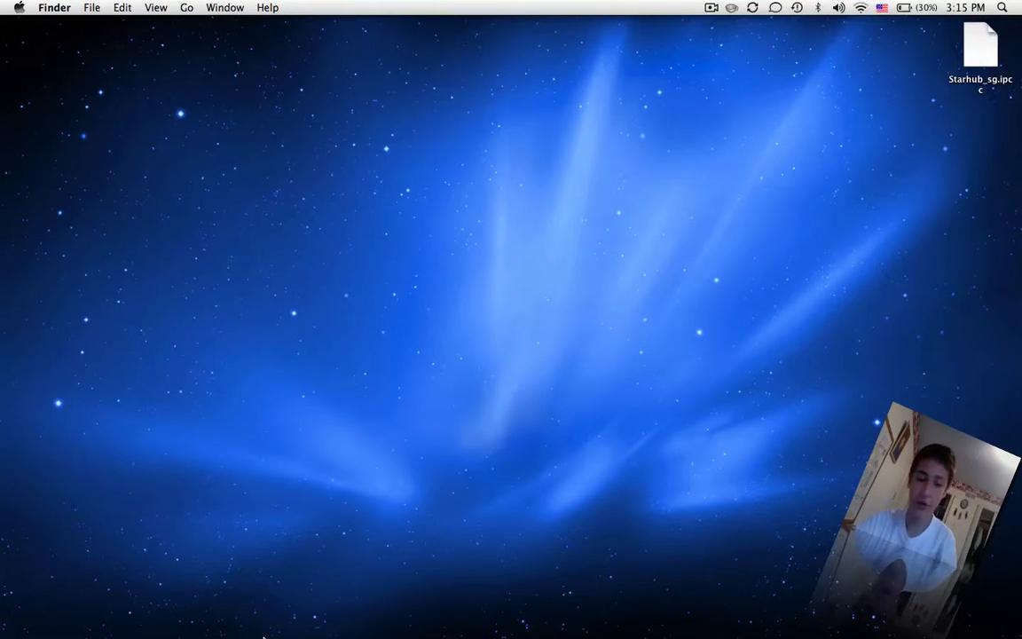
mouse_move(172, 586)
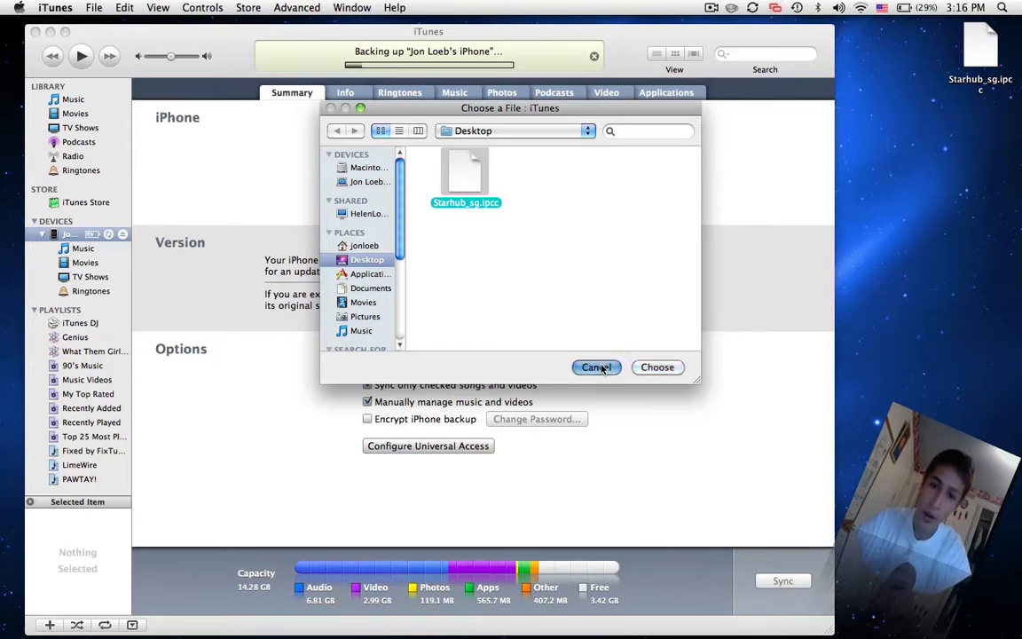
left_click(596, 367)
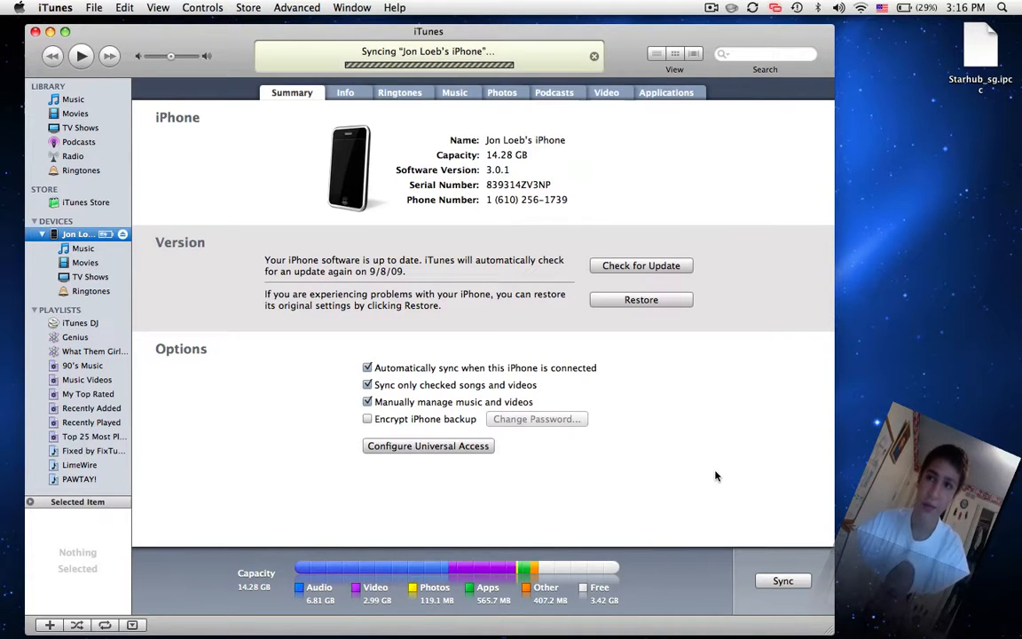
Run 'defaults write com.apple.iTunes carrier-testing -bool TRUE' in a new Terminal window.
type("ter")
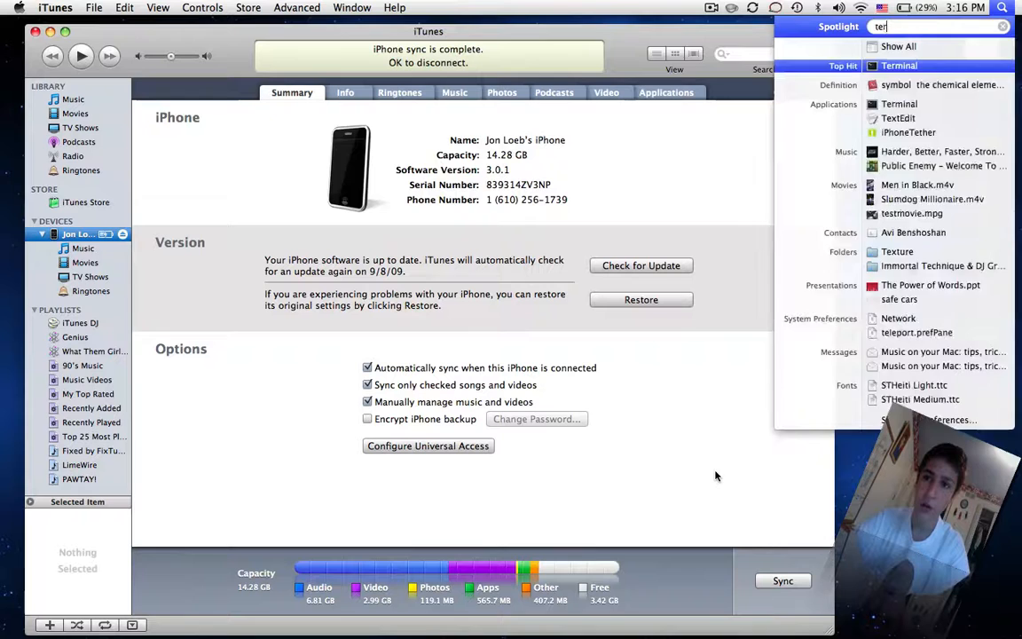
left_click(897, 64)
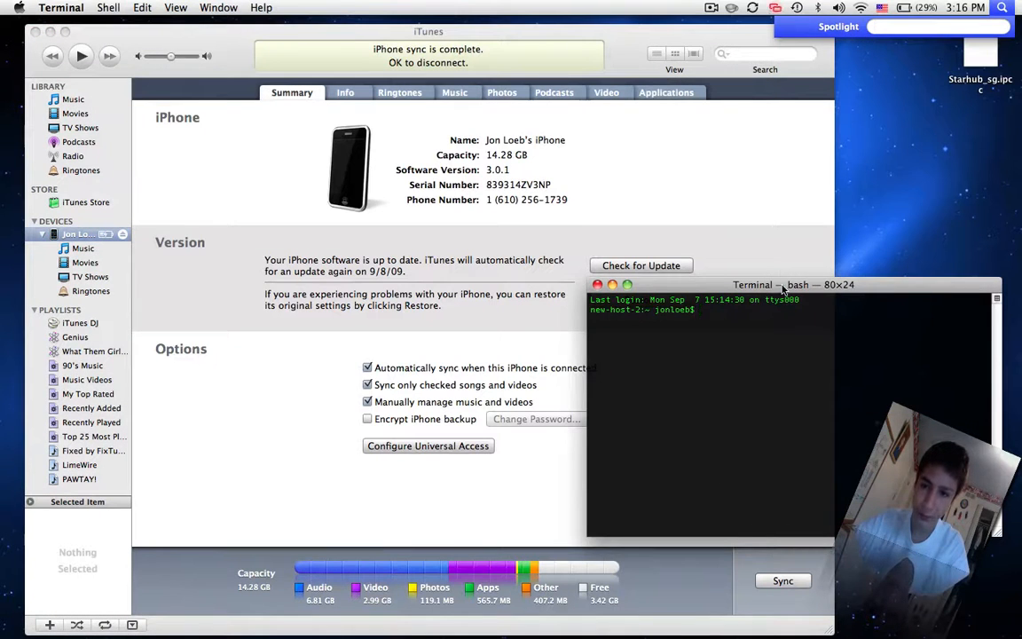
left_click_drag(780, 284, 571, 188)
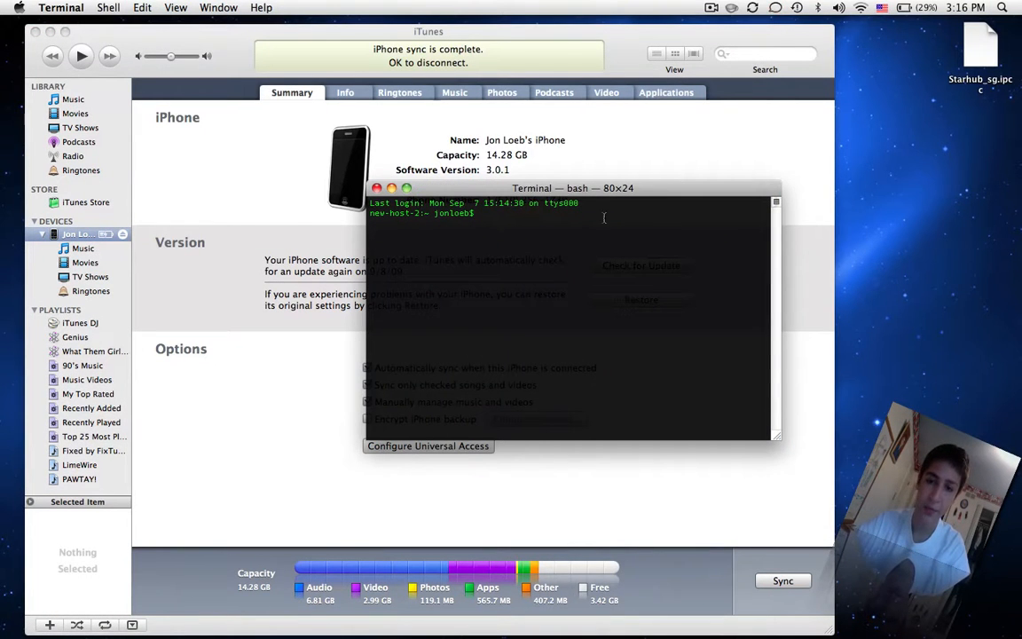
mouse_move(822, 216)
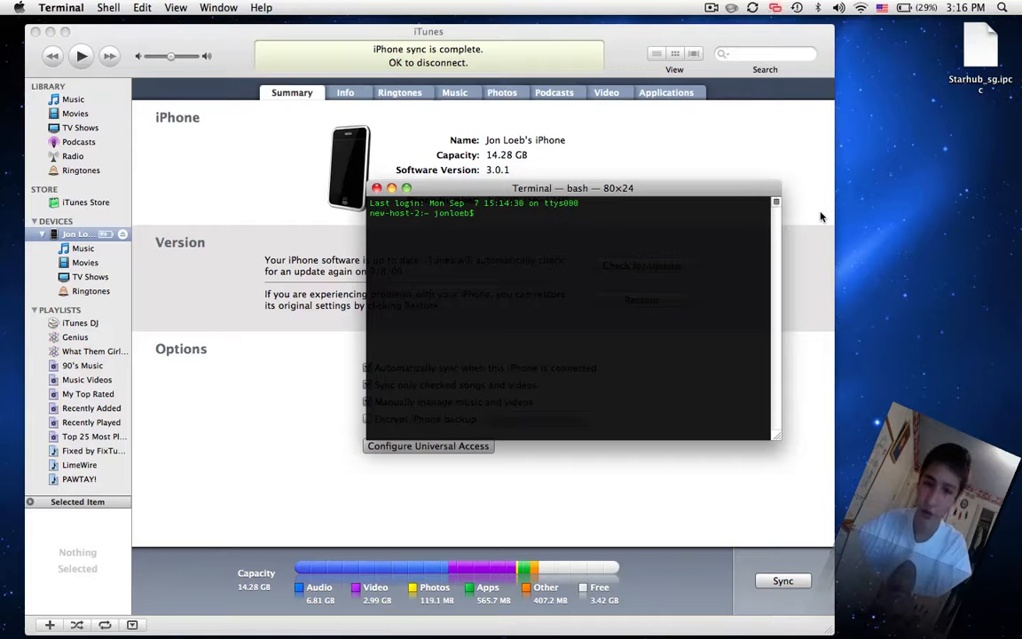
type("defaults write com.apple.iTunes carrier-testing -bool TRUE")
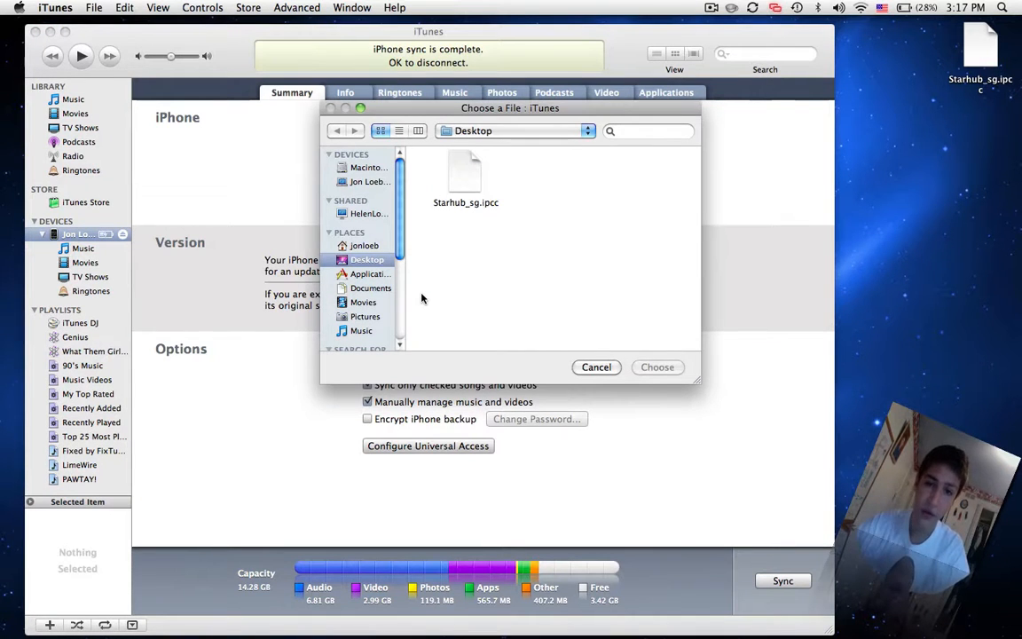
Choose Starhub_sg.ipcc from the Desktop to install the carrier file on the iPhone.
left_click(465, 168)
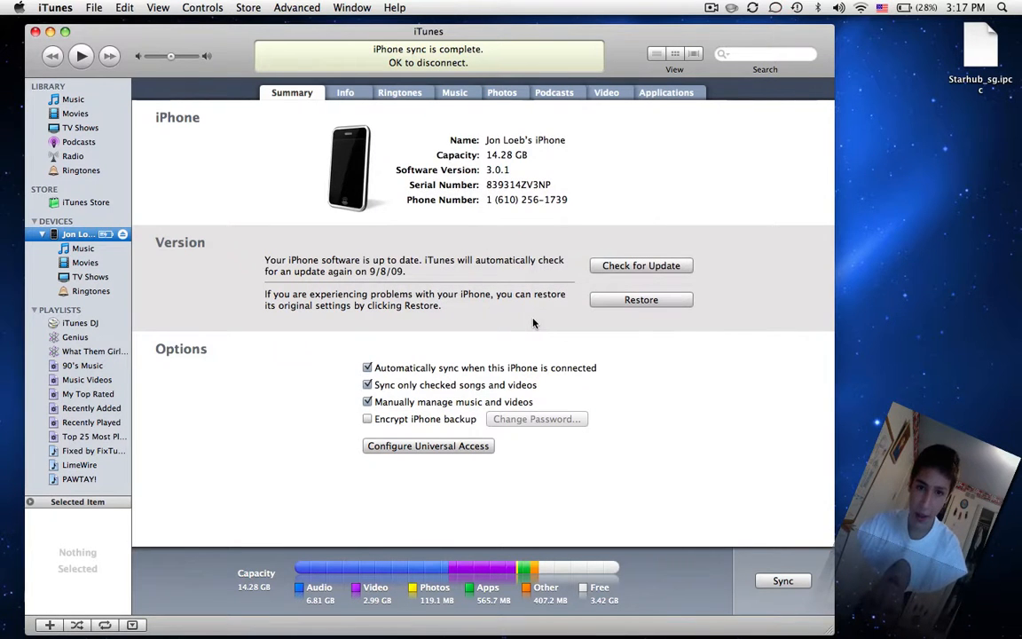
mouse_move(426, 64)
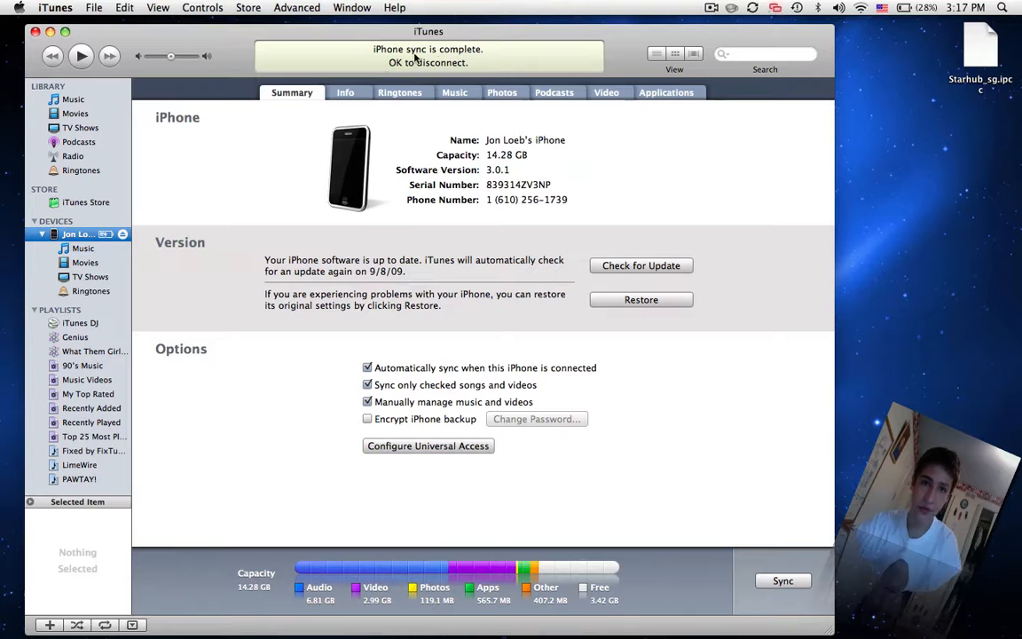
mouse_move(592, 64)
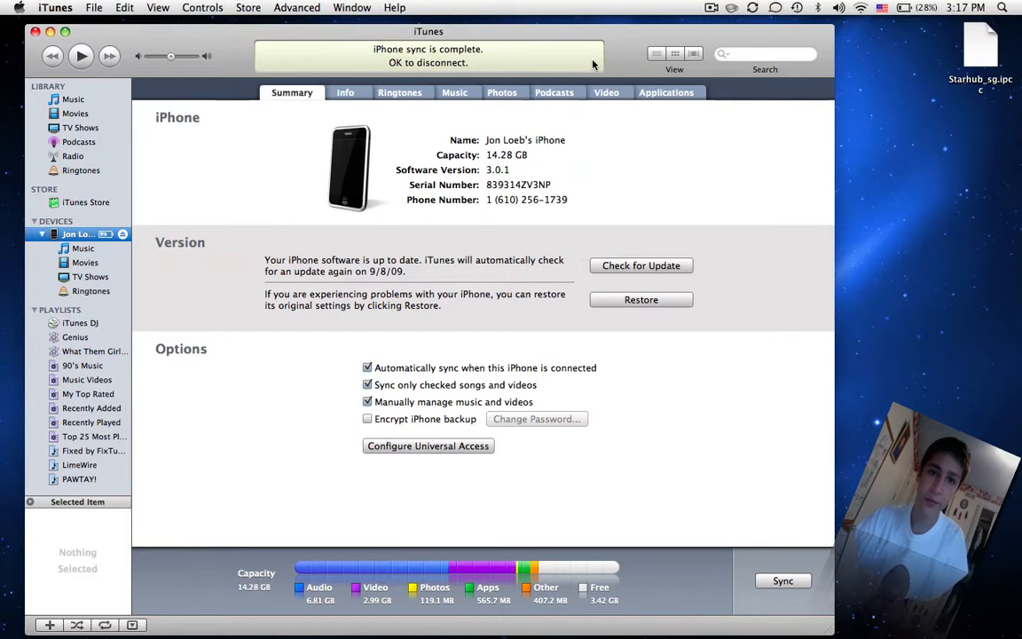